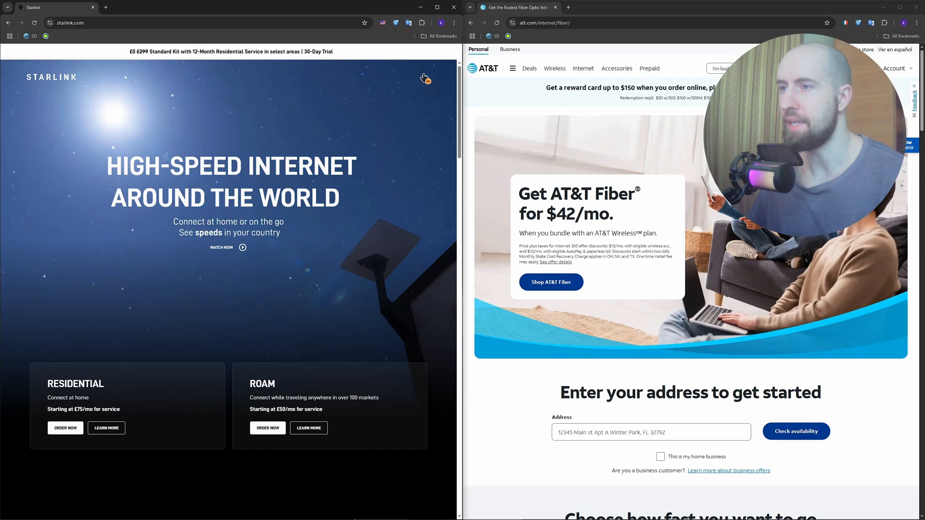
# Step: Open and close the Starlink menu, then scroll both pages down to the plan sections
pyautogui.click(424, 78)
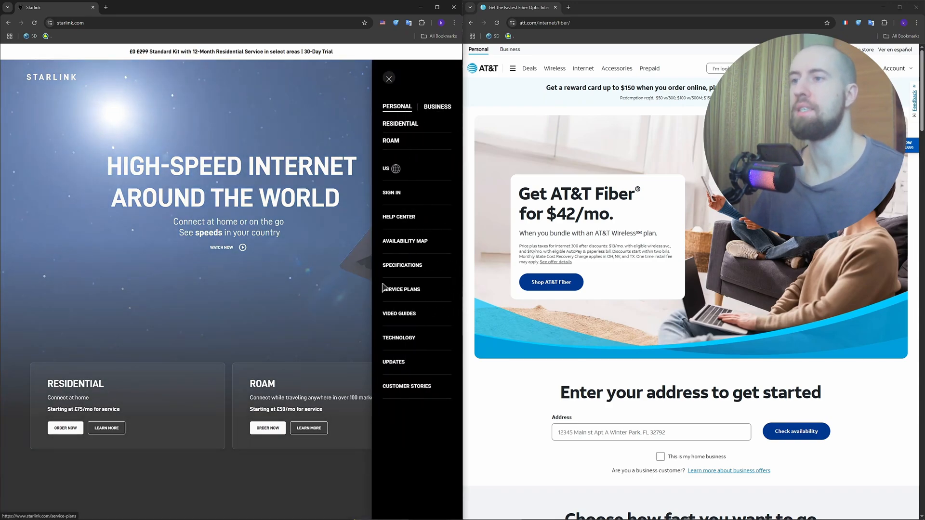
pyautogui.click(389, 78)
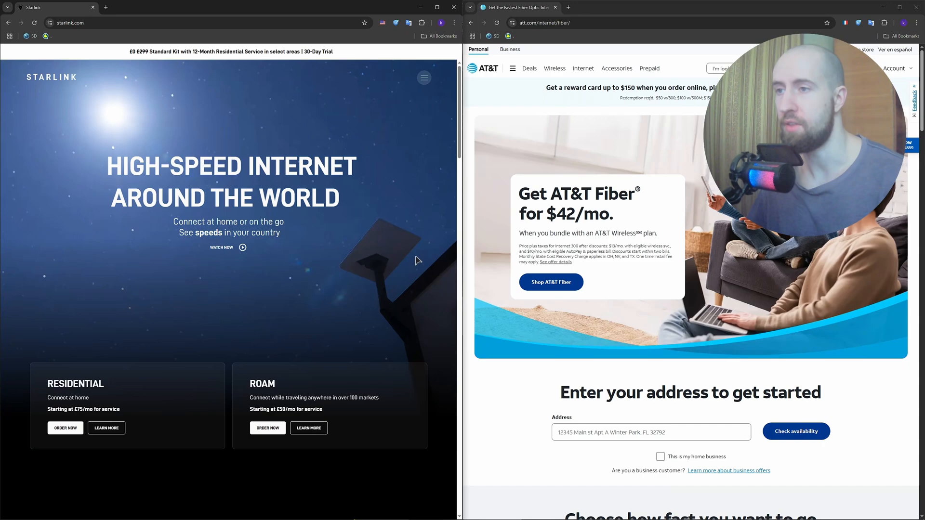
pyautogui.scroll(-3)
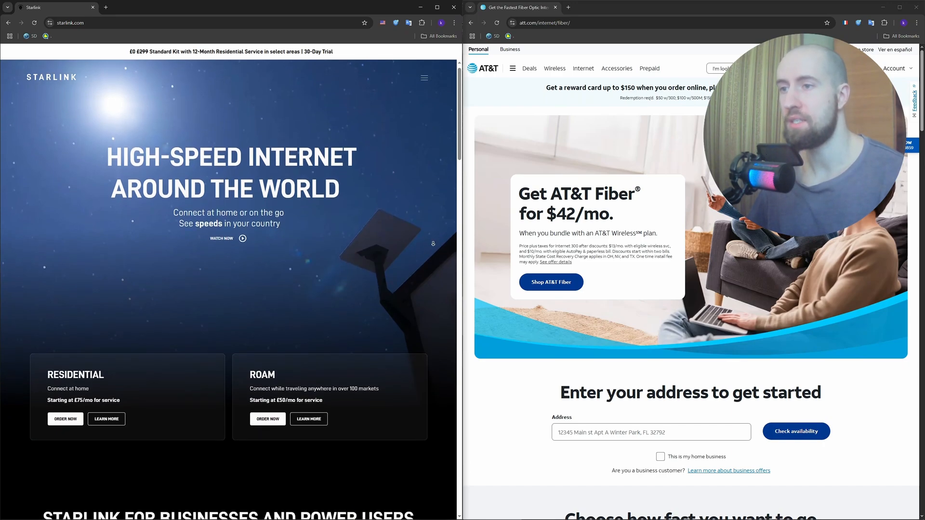
pyautogui.scroll(-3)
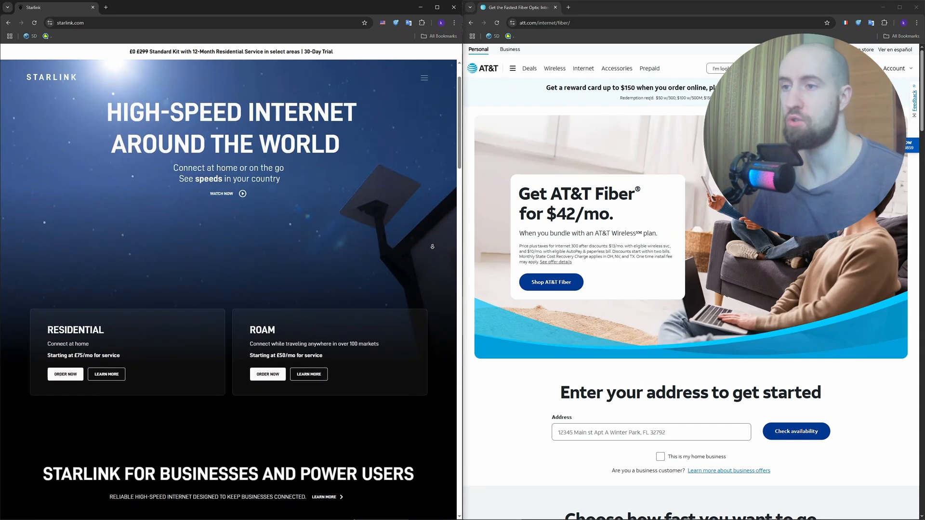
pyautogui.scroll(-3)
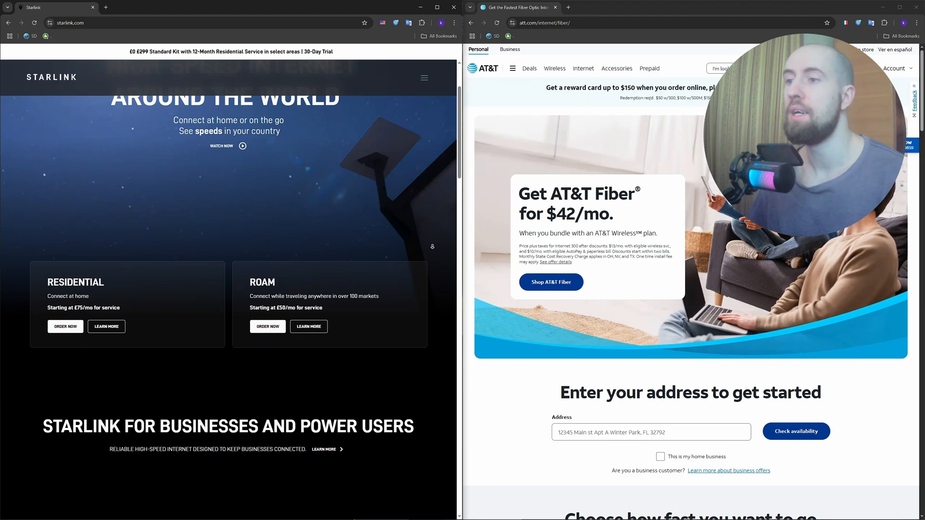
pyautogui.scroll(-3)
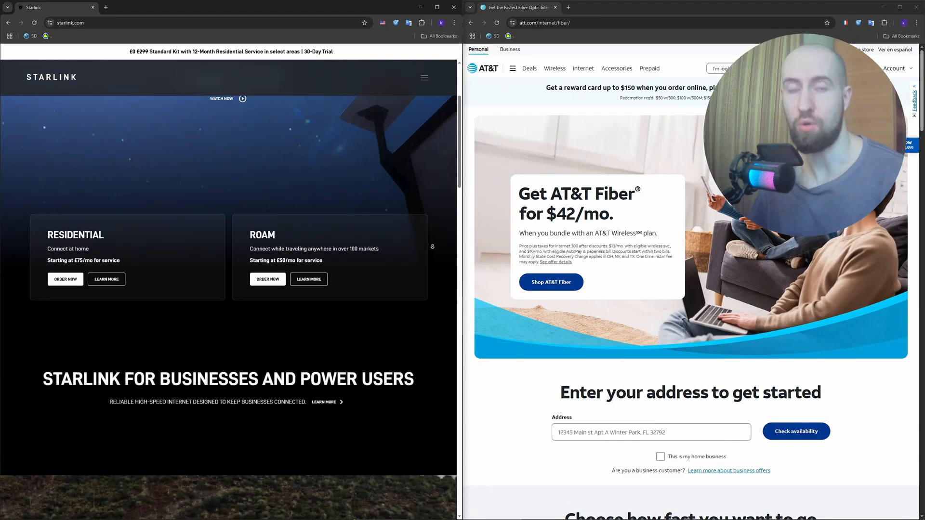
pyautogui.scroll(-3)
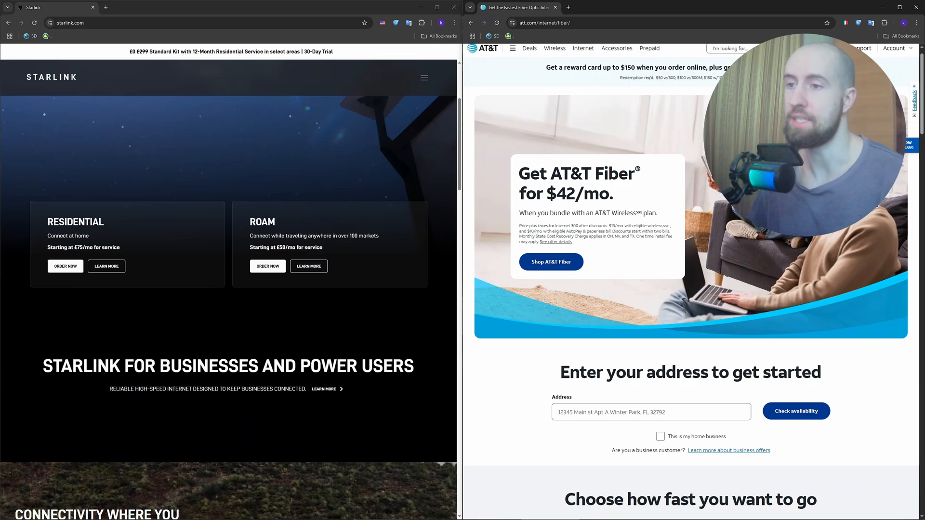
pyautogui.scroll(-3)
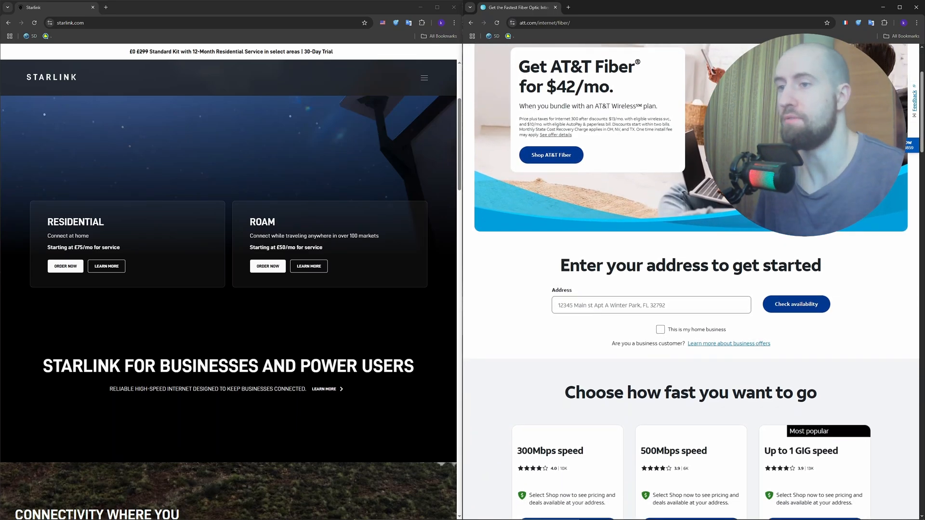
pyautogui.scroll(-3)
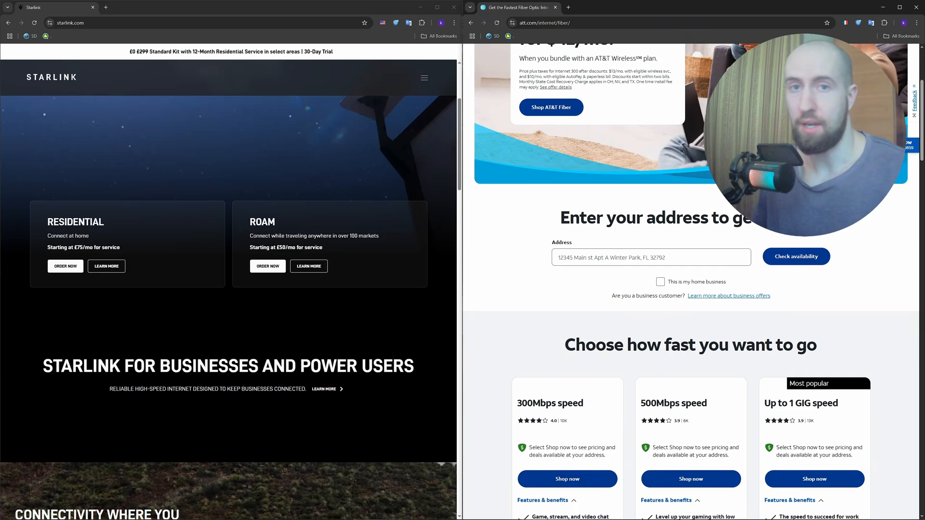
pyautogui.scroll(-3)
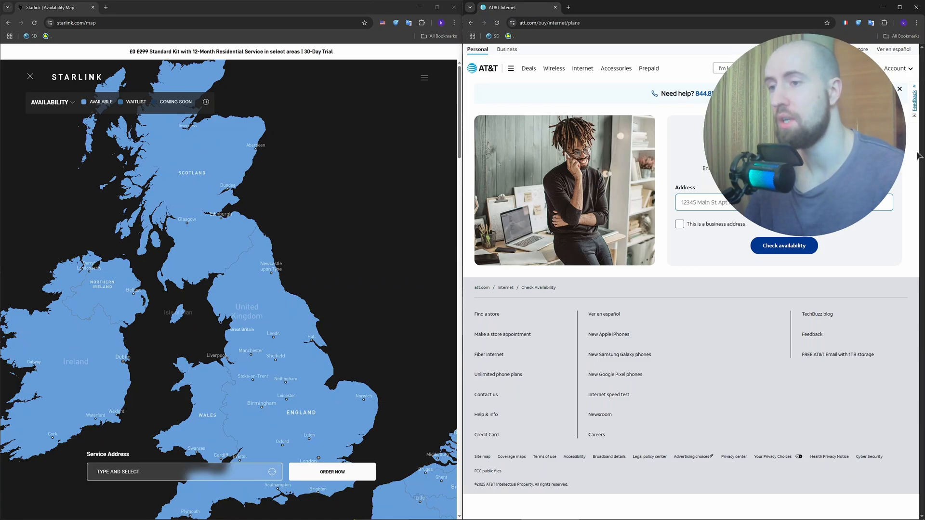
# Step: Bring up AT&T's home page on the right and return Starlink home via its logo
pyautogui.click(708, 203)
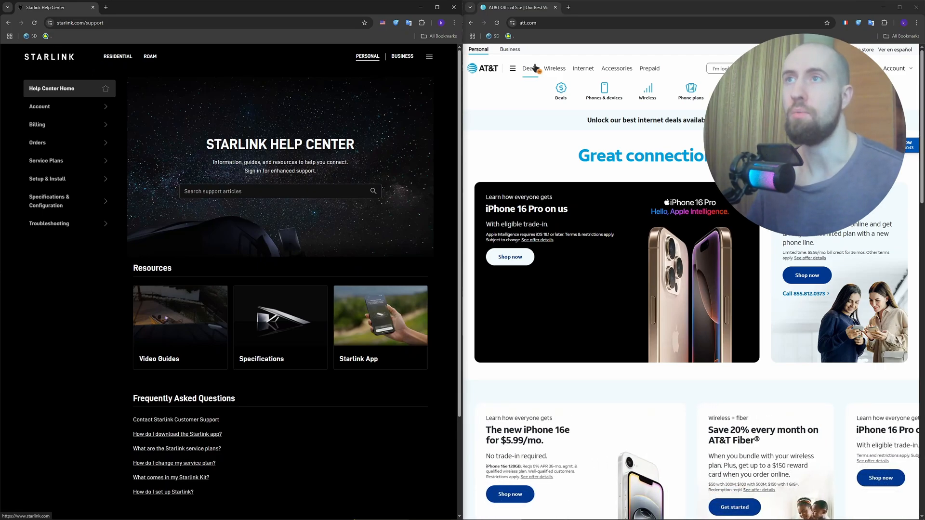
pyautogui.click(50, 57)
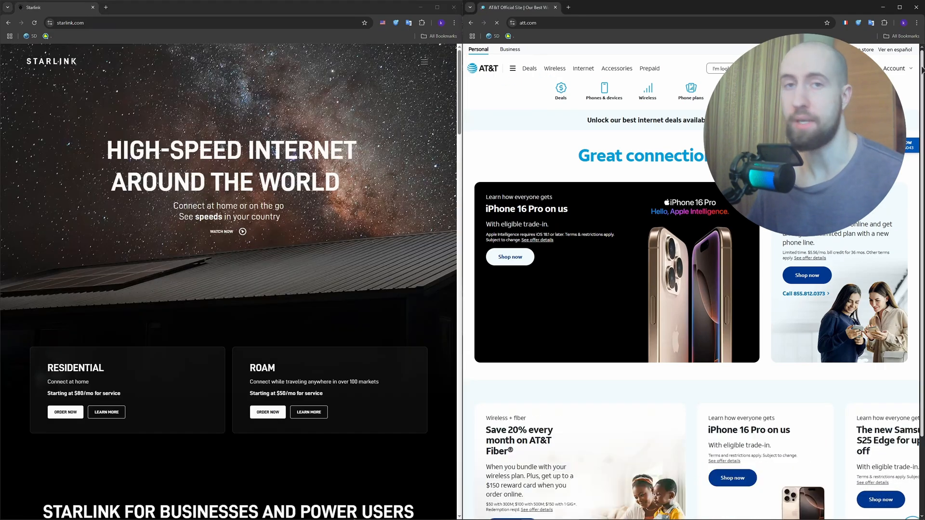